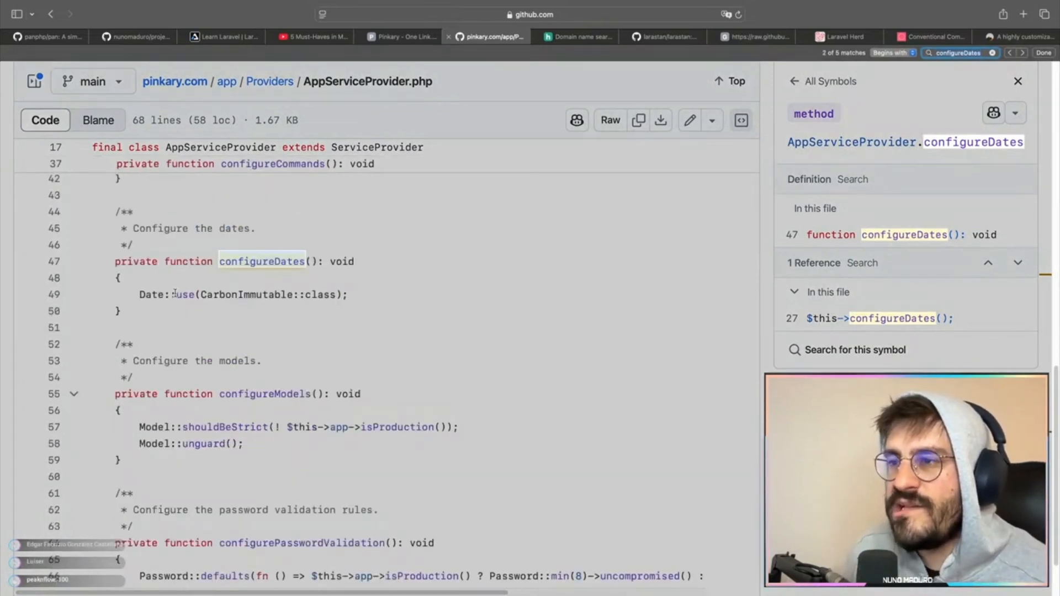
# Comment out Portfolio::create($data) in configureDates, leaving the date array dumped.
pyautogui.doubleClick(245, 294)
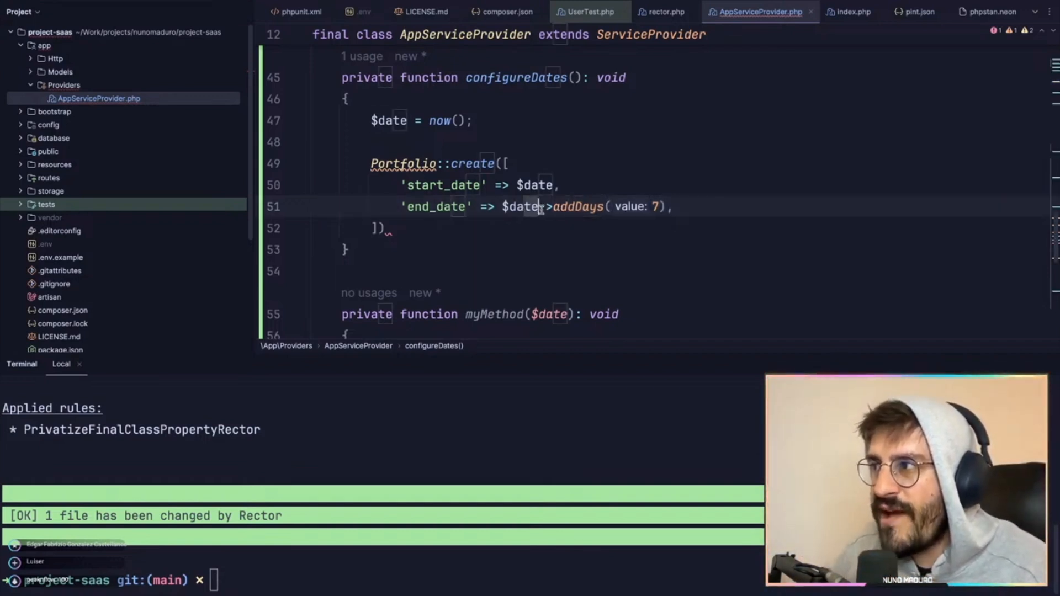
pyautogui.click(560, 184)
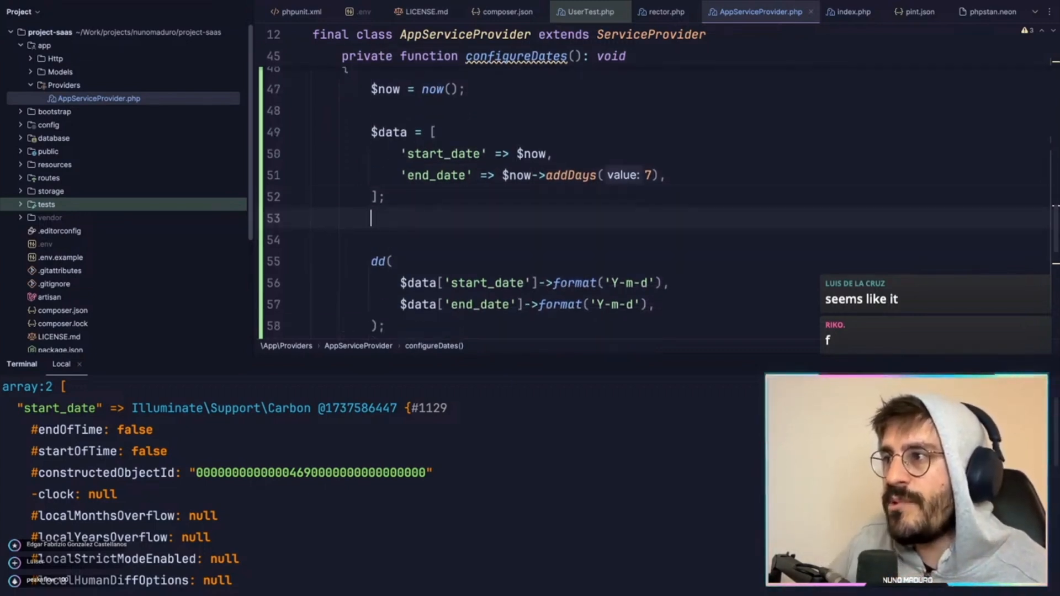
pyautogui.write('// Port')
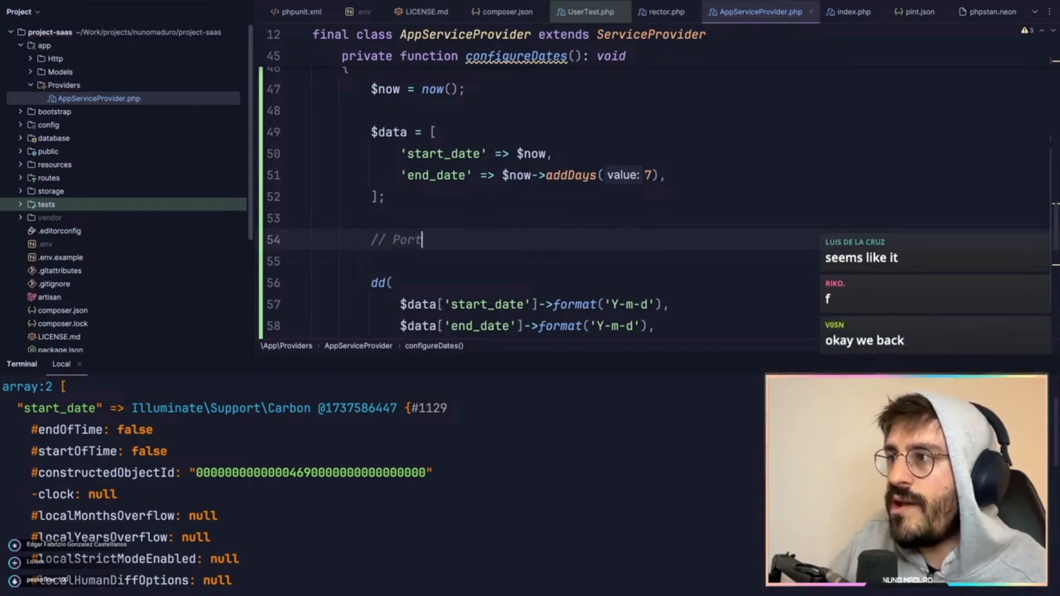
pyautogui.write('folio')
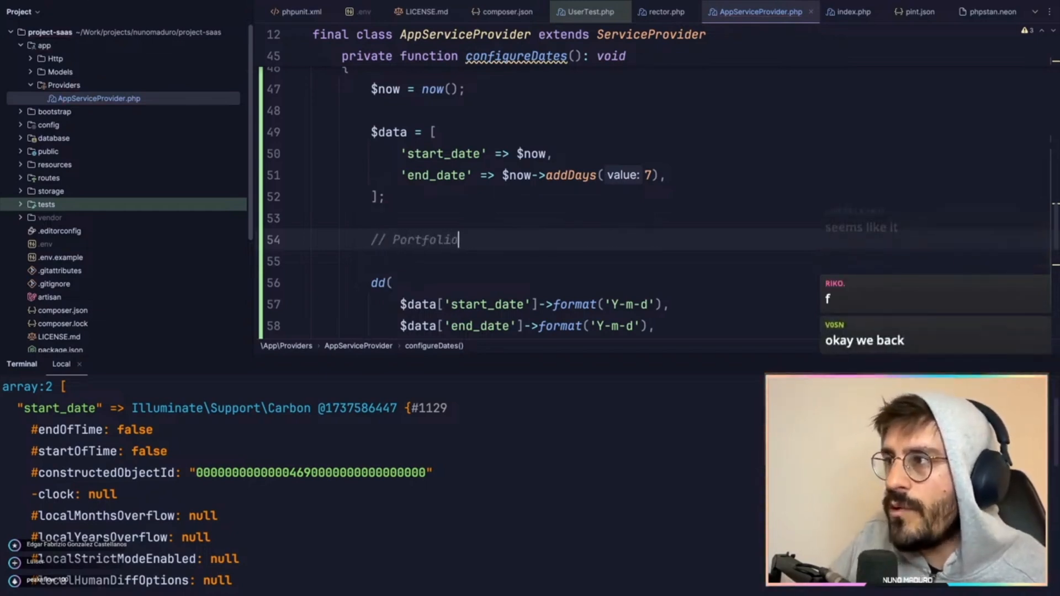
pyautogui.write('::create($data);')
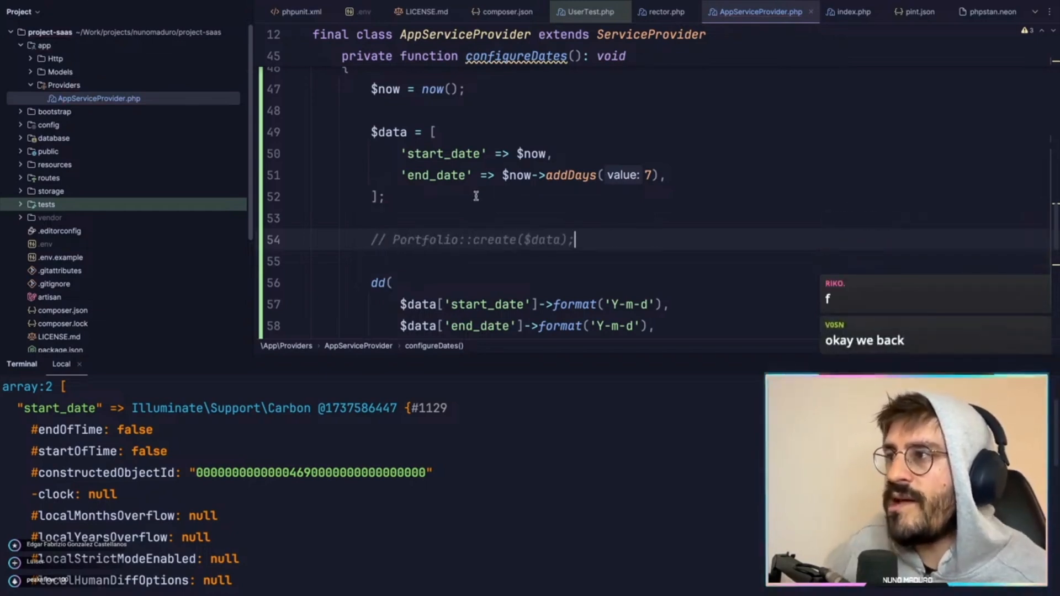
pyautogui.scroll(-3)
pyautogui.write('./vendor/bin/pest')
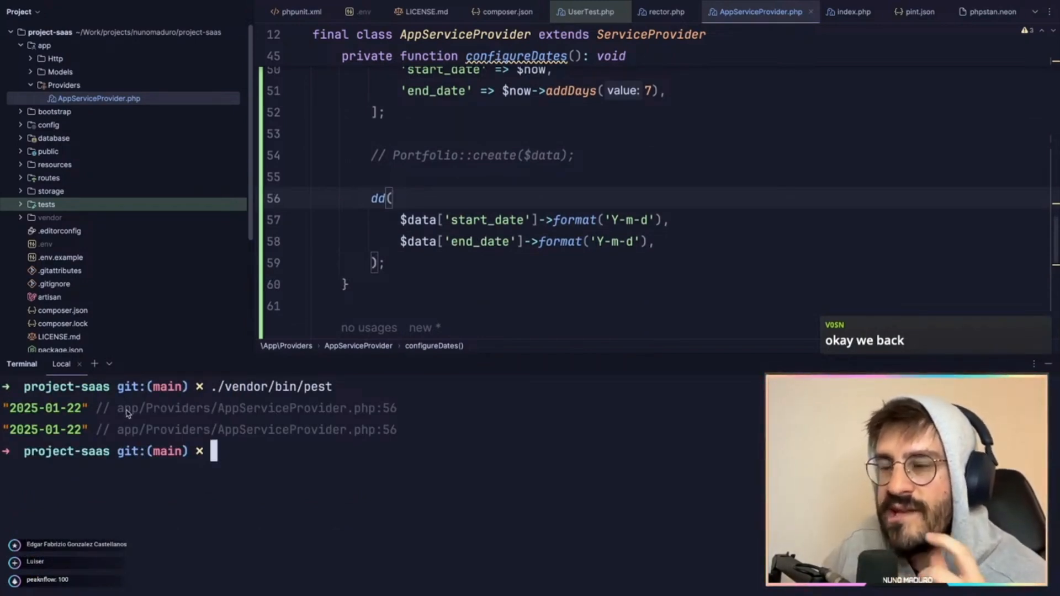
# Check the identical 2025-01-22 dumped dates, then start a Date:: call in configureDates.
pyautogui.doubleClick(487, 220)
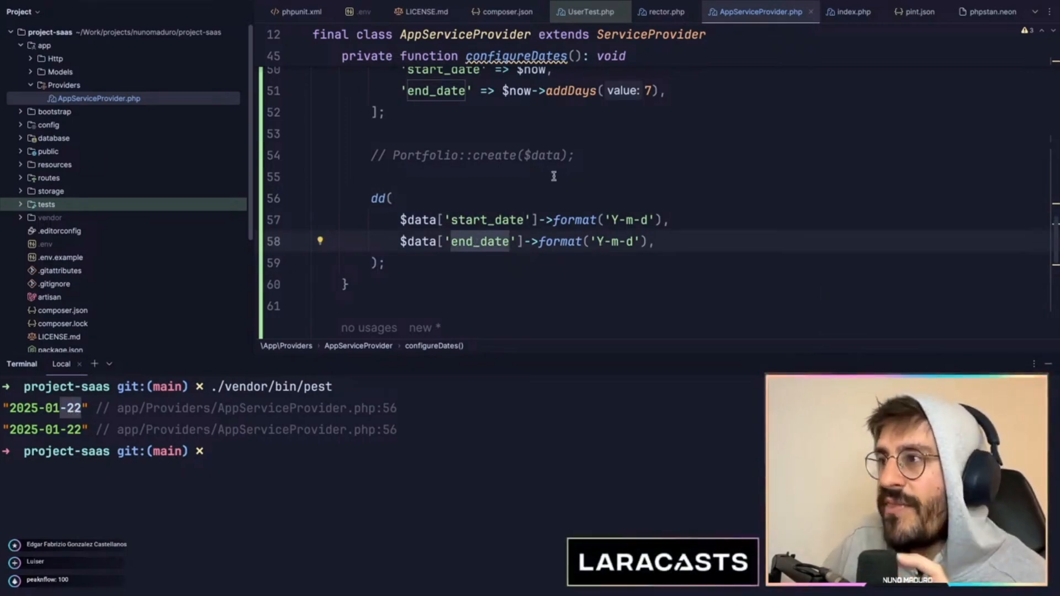
pyautogui.scroll(3)
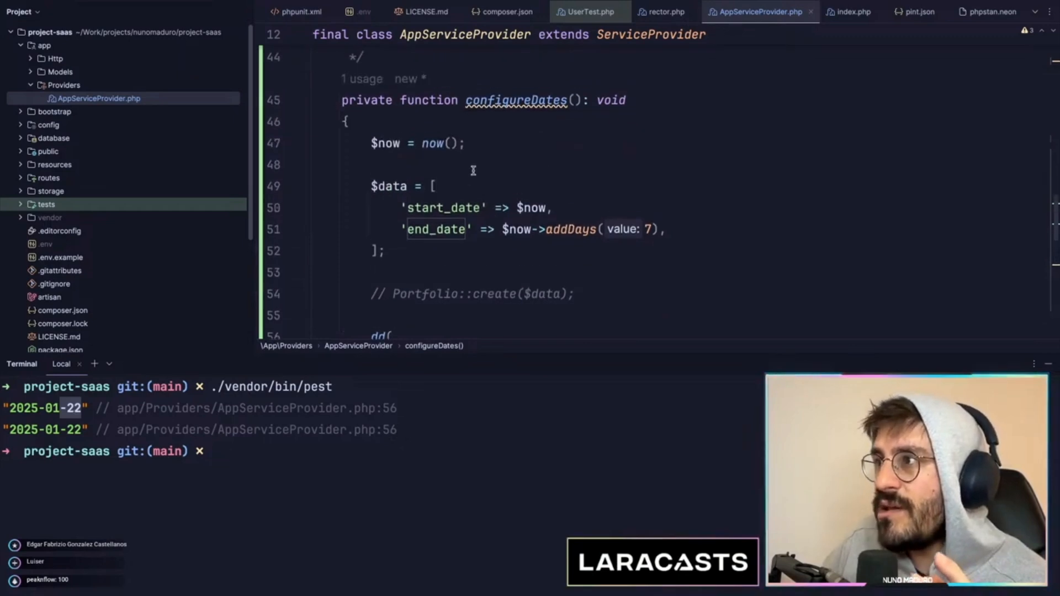
pyautogui.scroll(3)
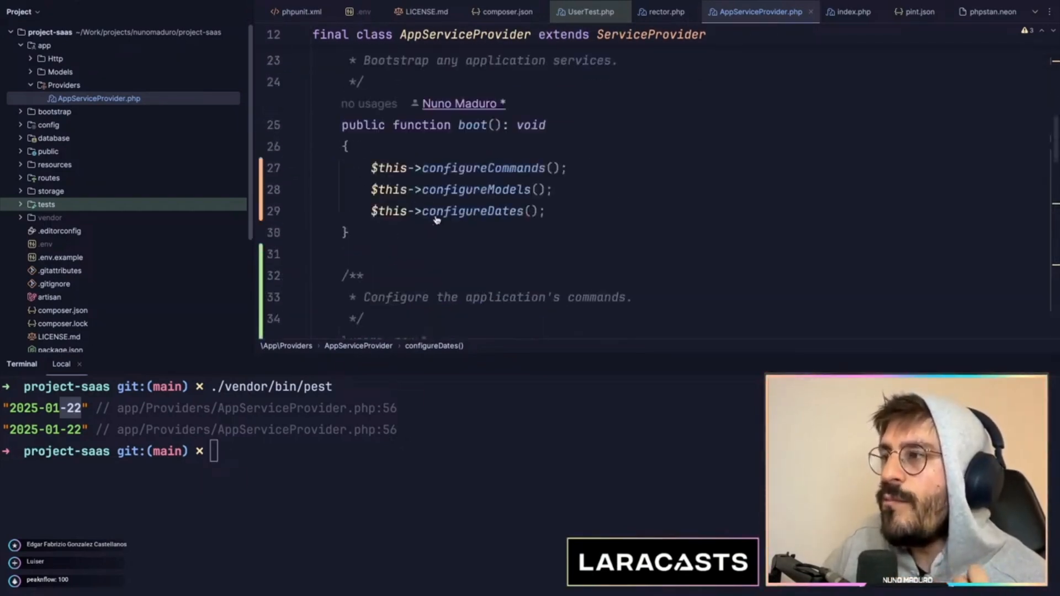
pyautogui.scroll(-3)
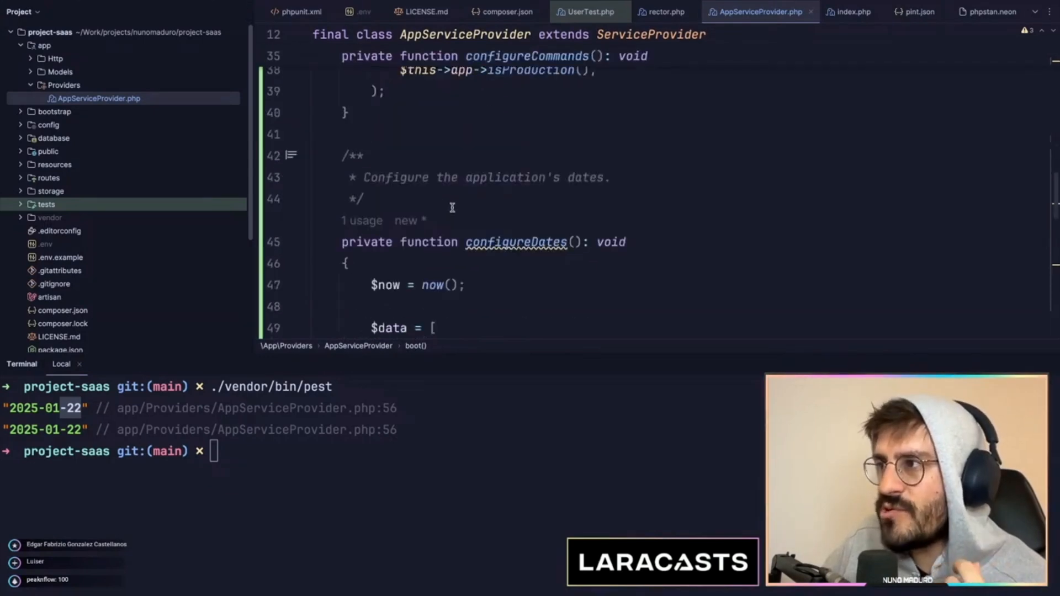
pyautogui.write('Date::')
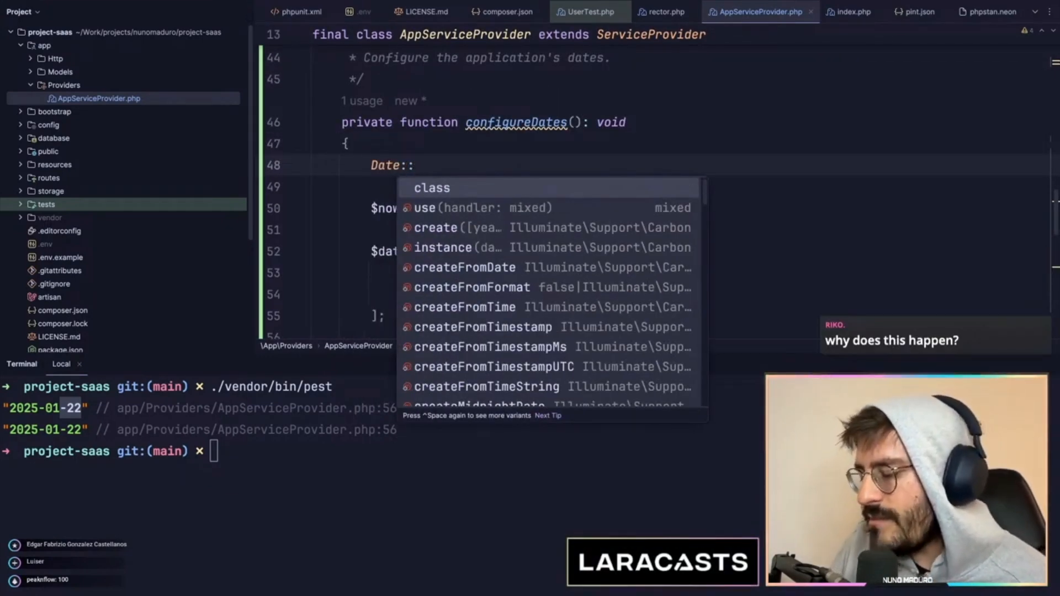
# Complete the line as Date::use(CarbonImmutable::class) at the top of configureDates.
pyautogui.write('use(CarbonIm')
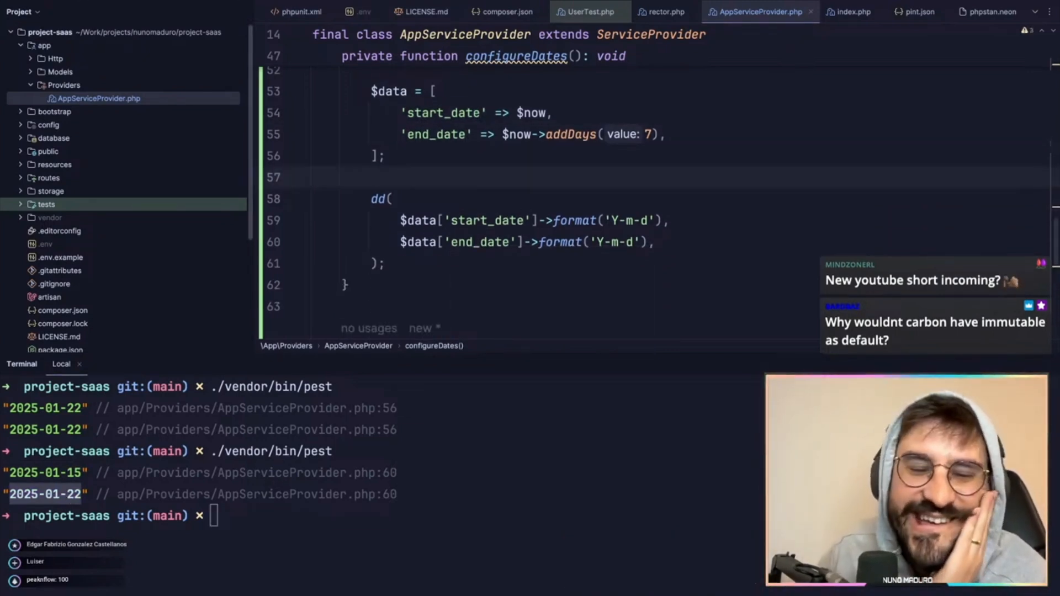
pyautogui.scroll(3)
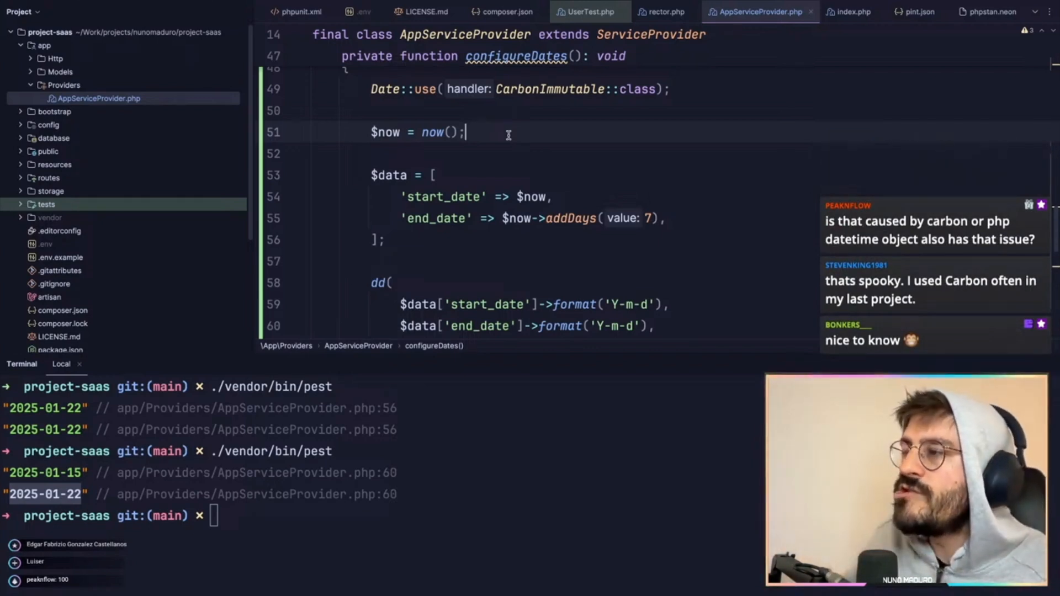
pyautogui.moveTo(570, 218)
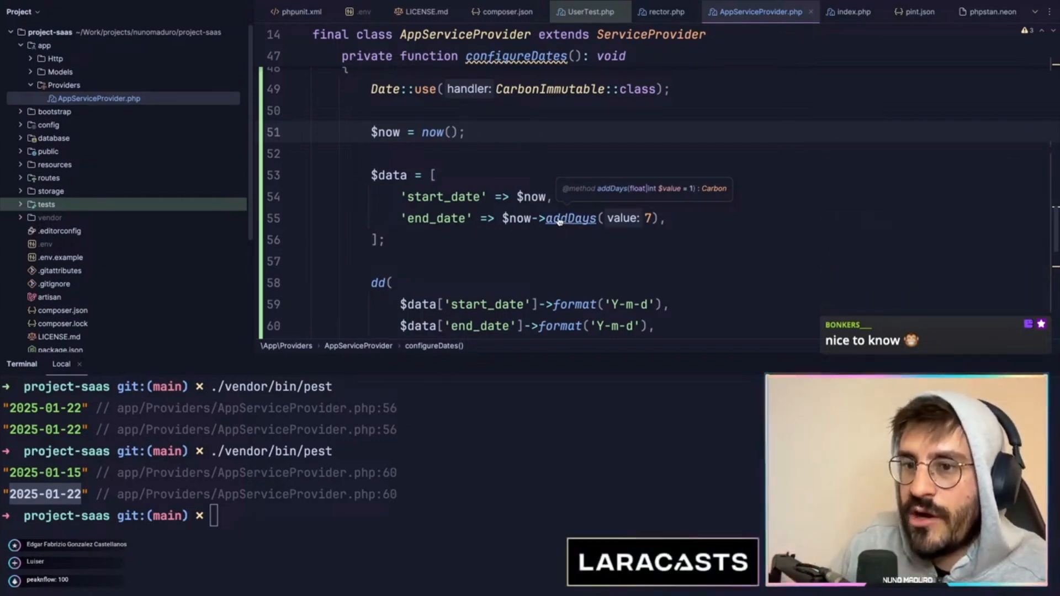
pyautogui.moveTo(493, 233)
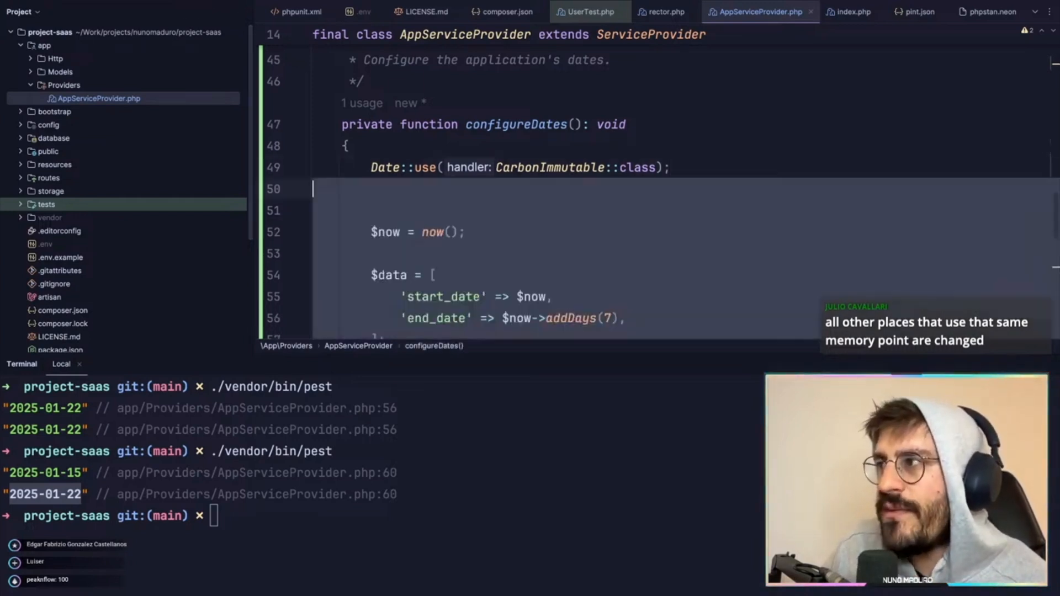
# Scroll the editor down toward the end_date line in configureDates.
pyautogui.scroll(-3)
pyautogui.write('copy()->')
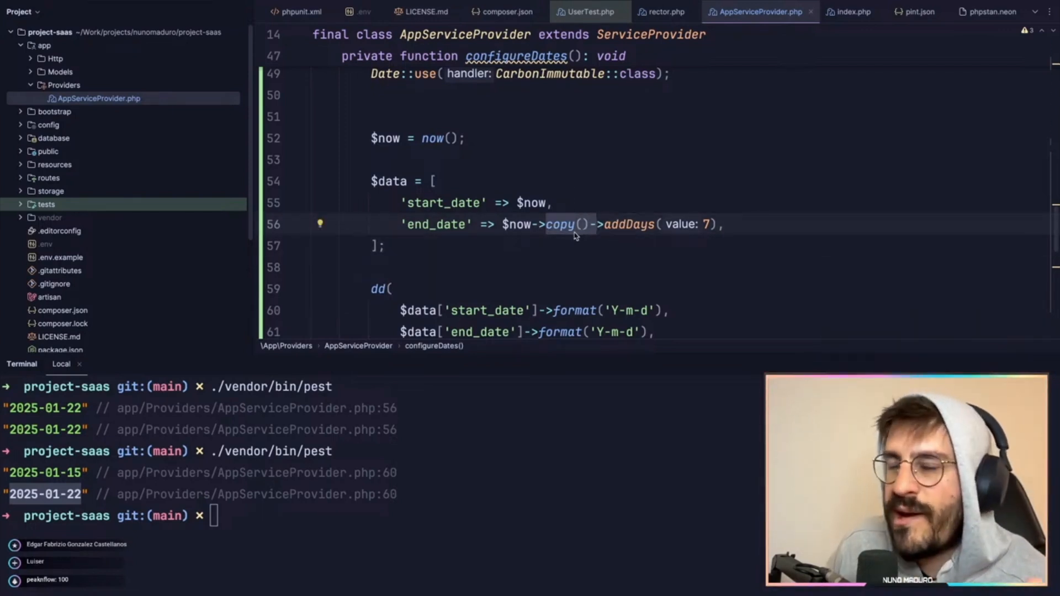
pyautogui.moveTo(135, 286)
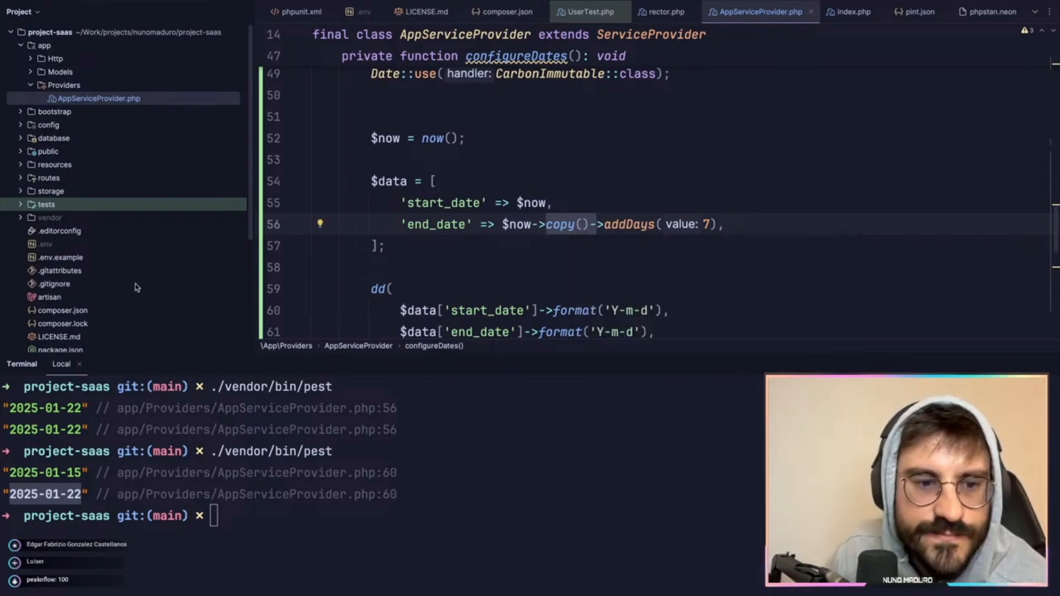